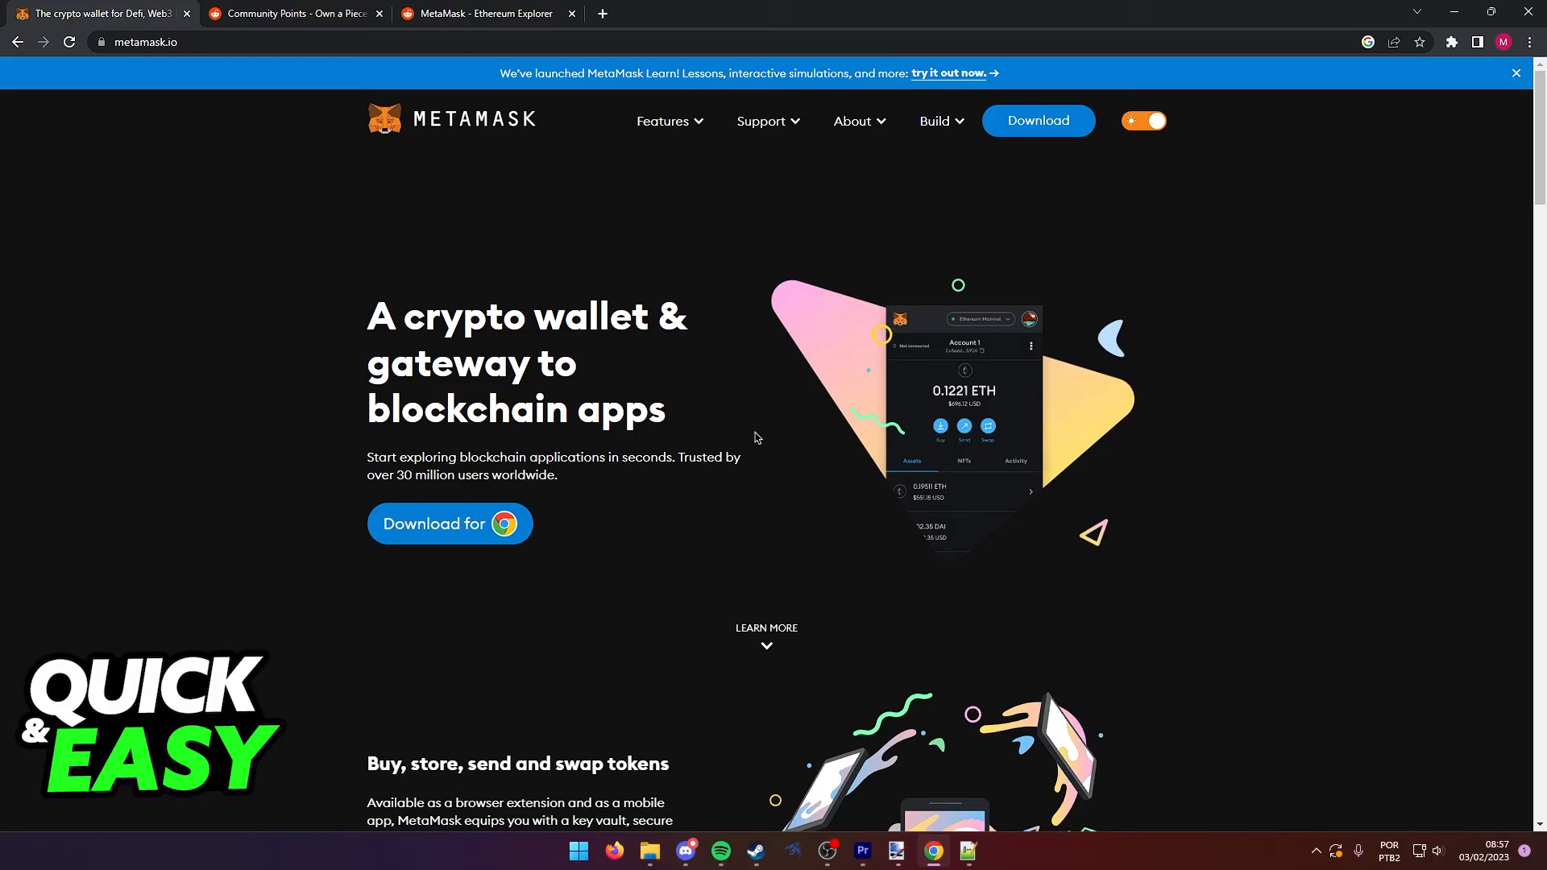
mouse_move(696, 446)
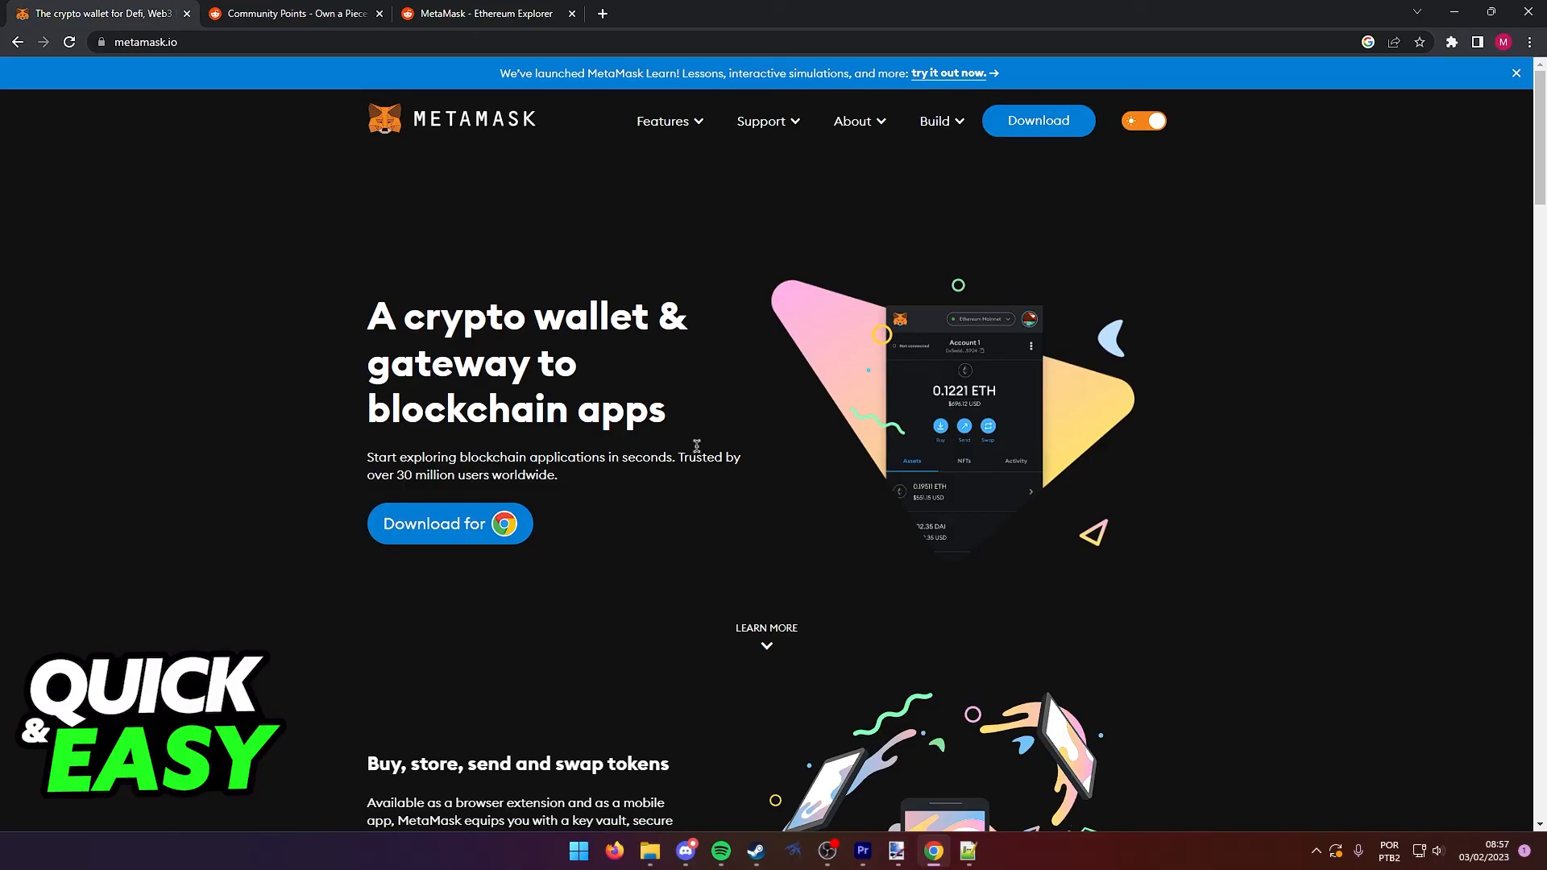
mouse_move(660, 237)
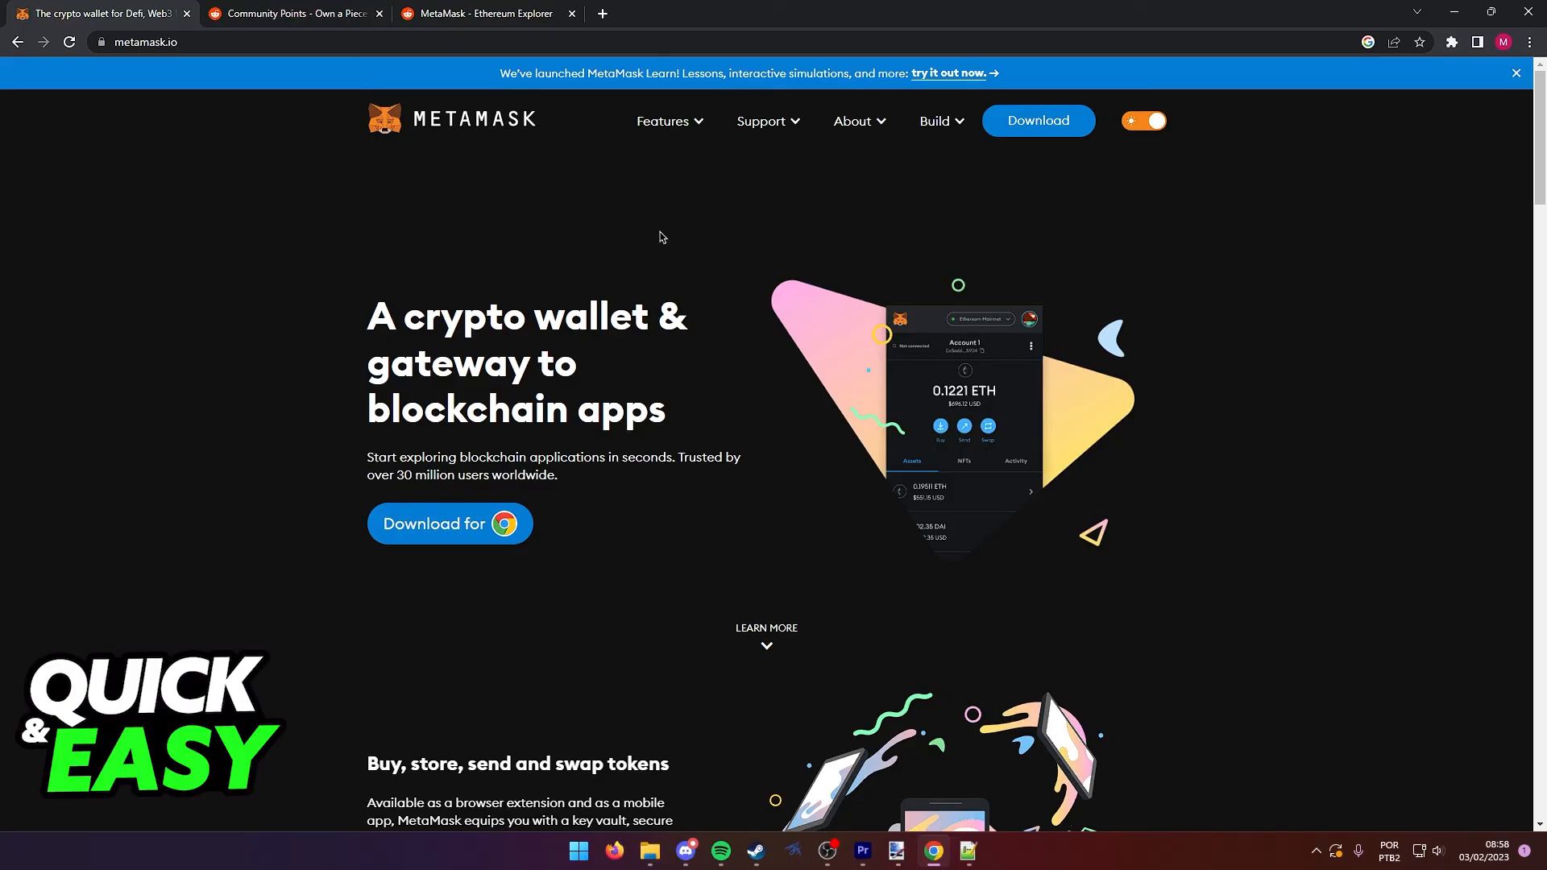
Step: Switch to the Reddit Vault tab and scroll down through its Community Points content
click(294, 13)
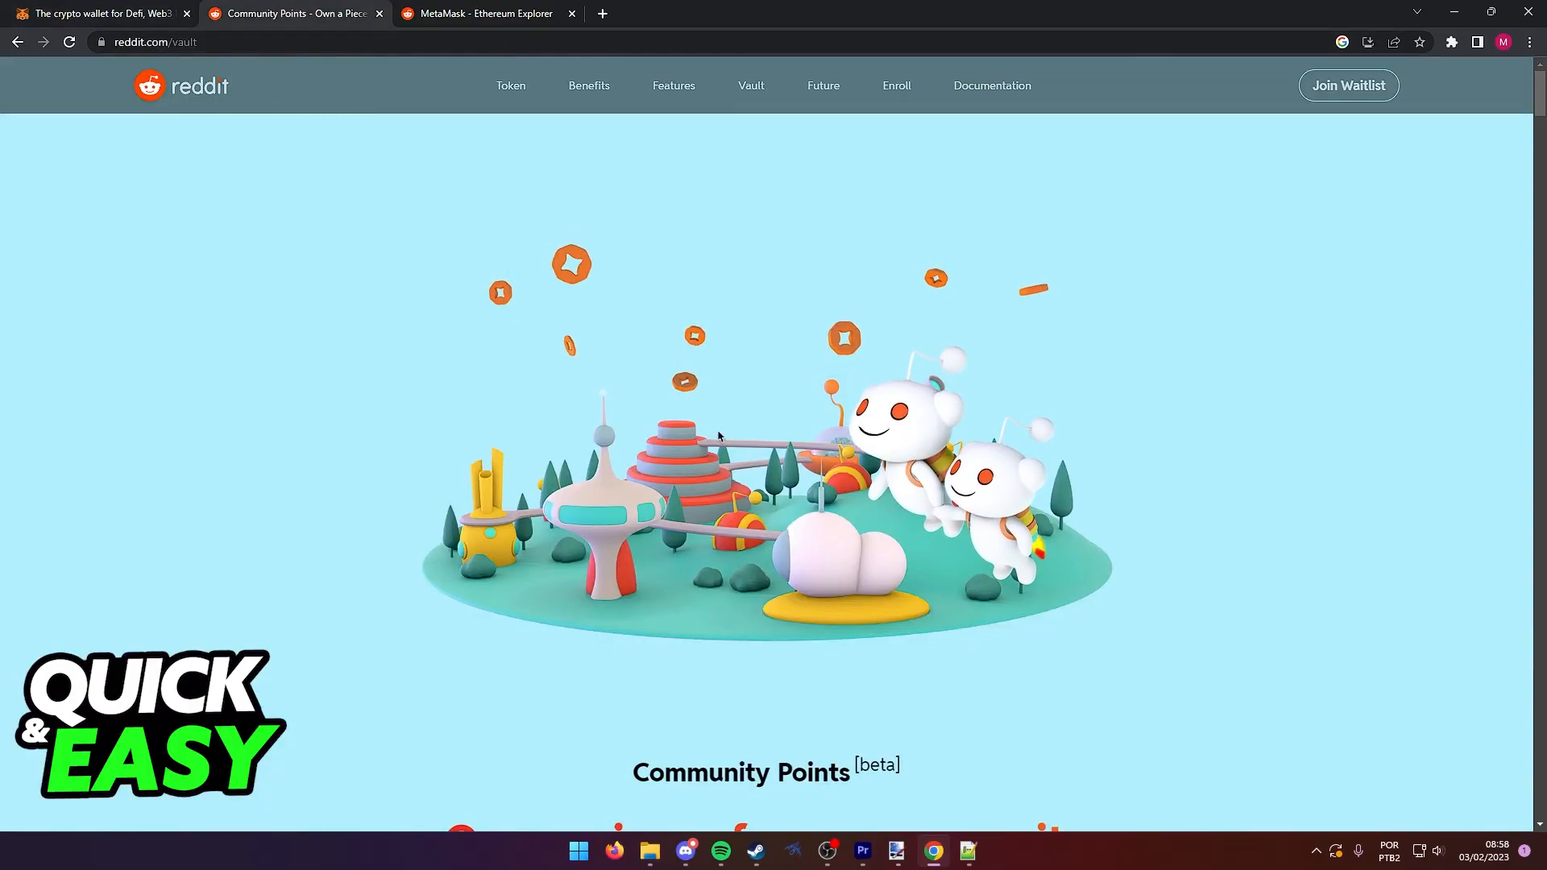
scroll(down, 3)
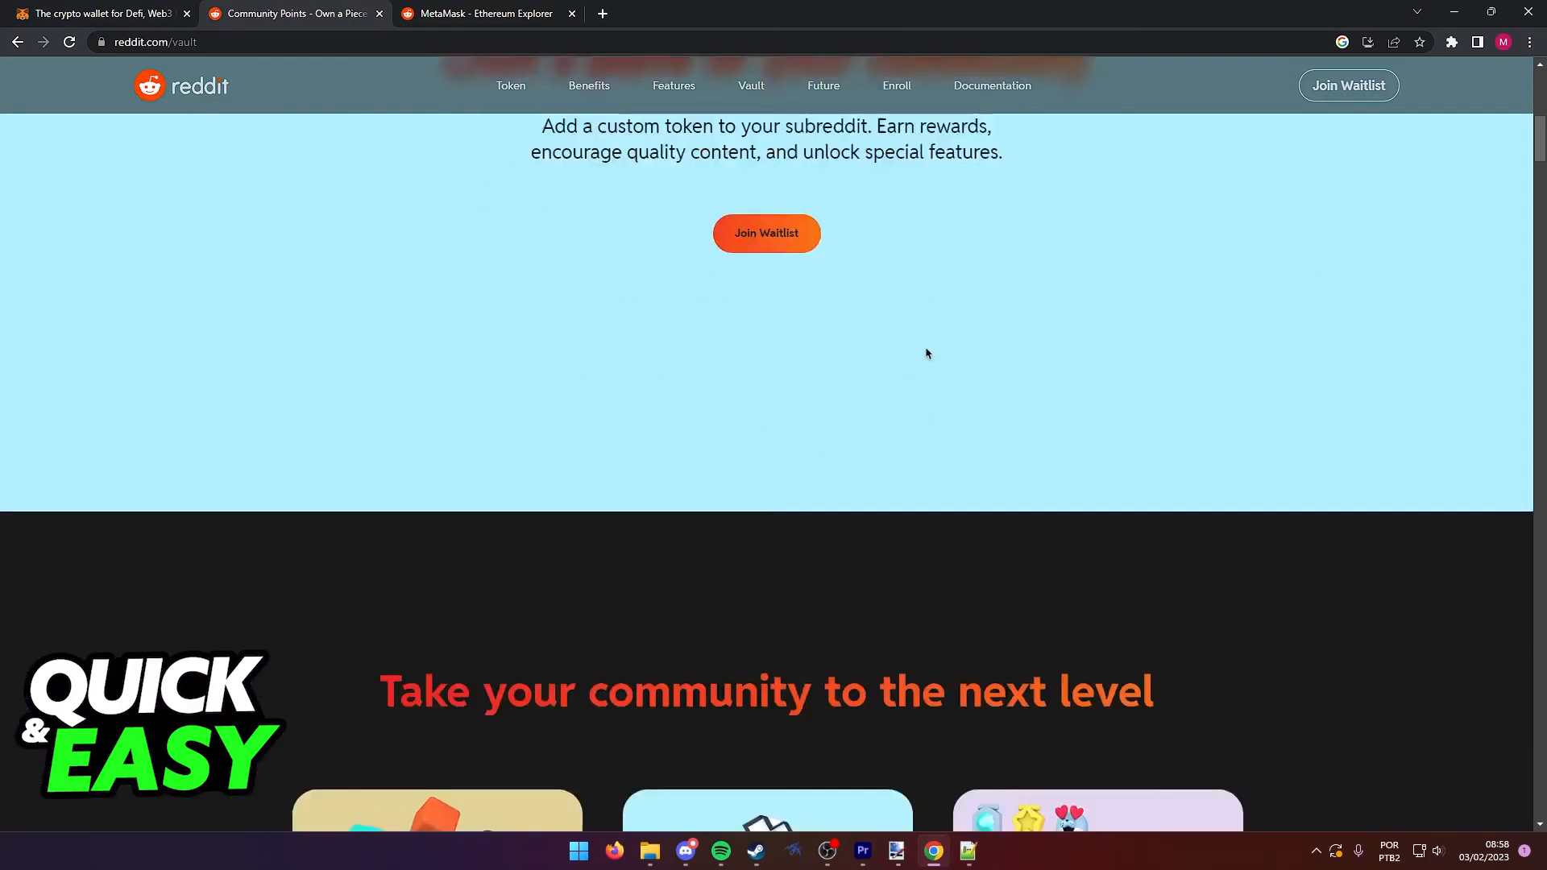
scroll(down, 3)
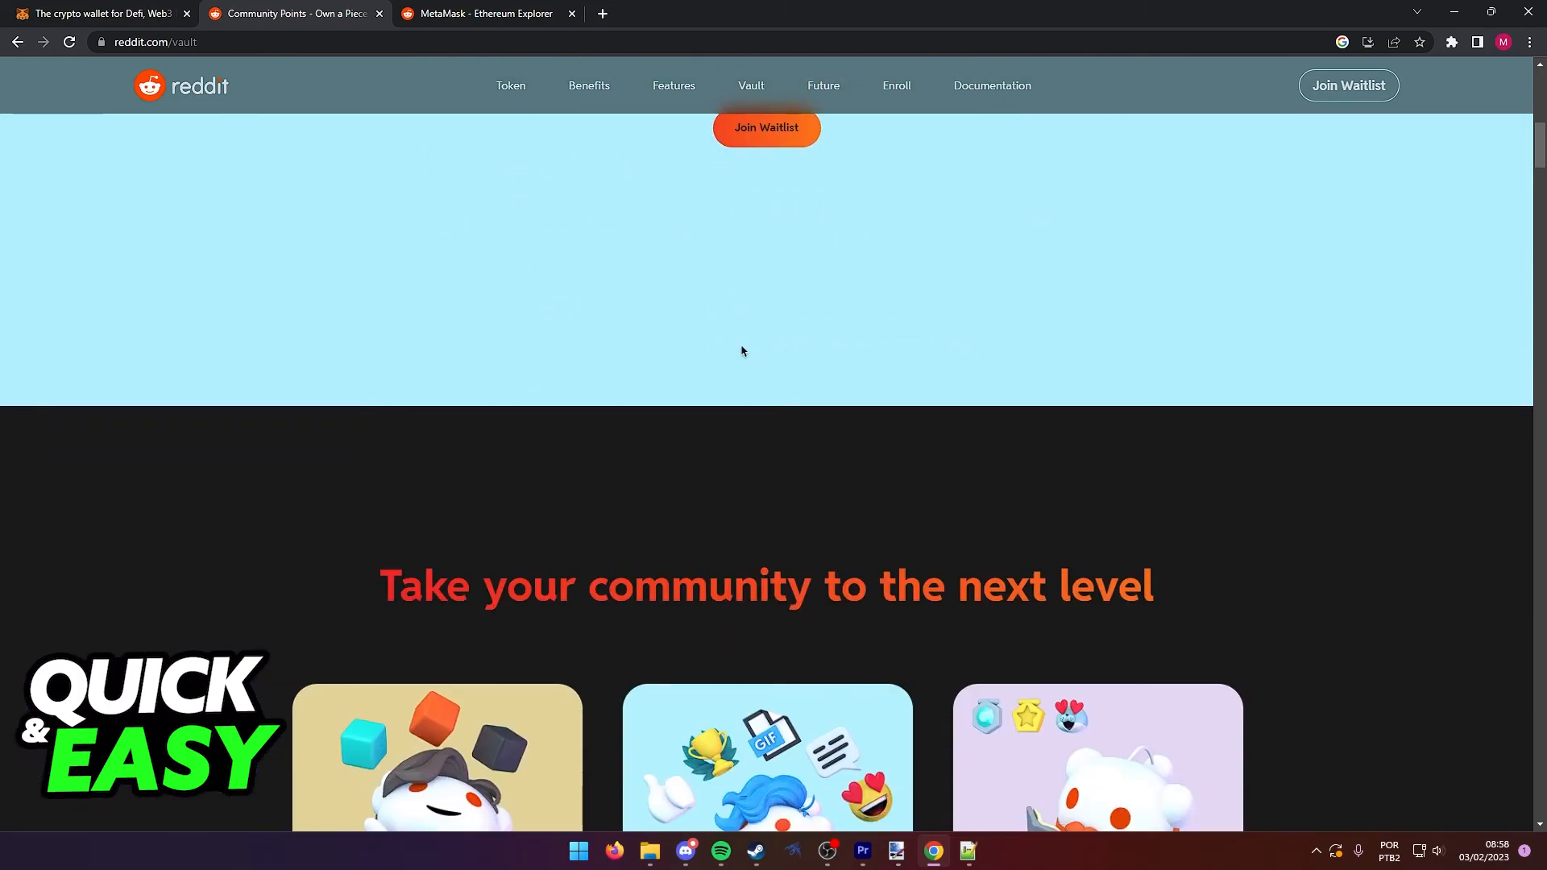
scroll(down, 3)
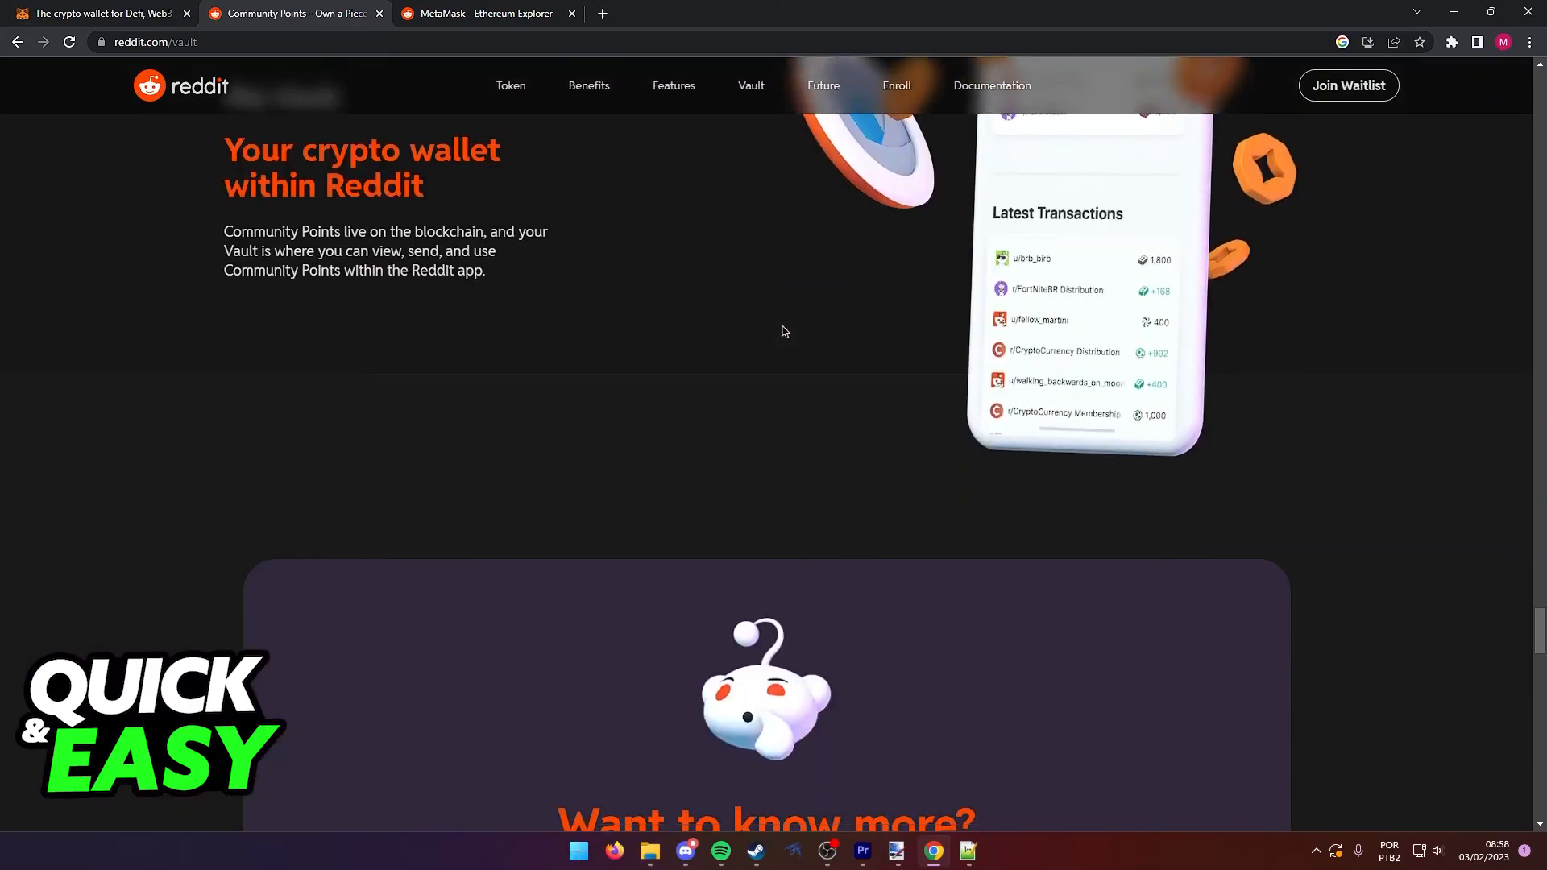
scroll(down, 3)
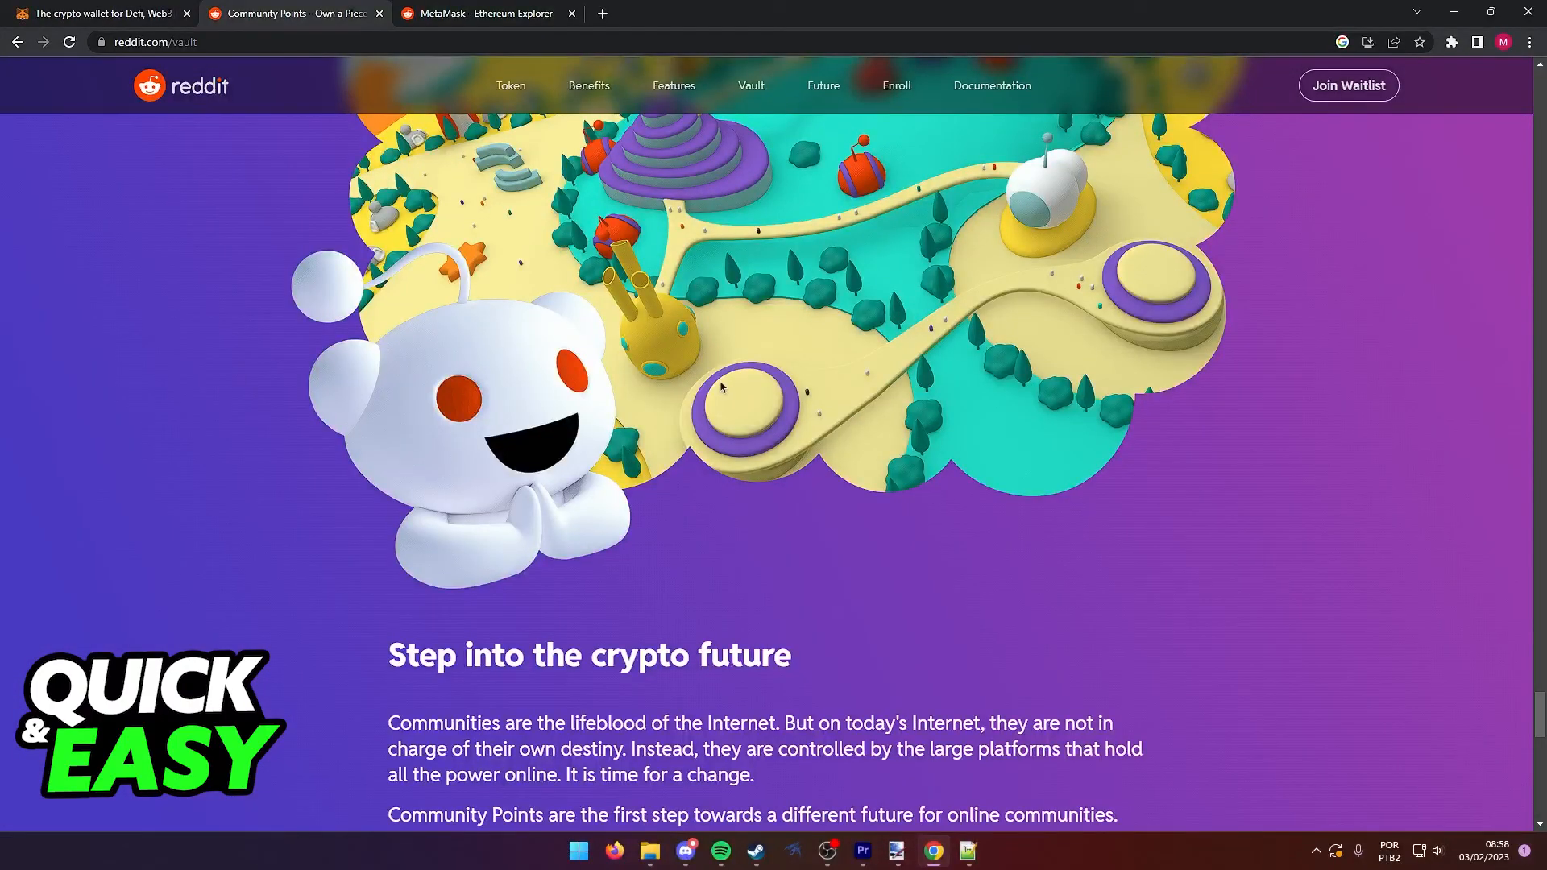
scroll(down, 3)
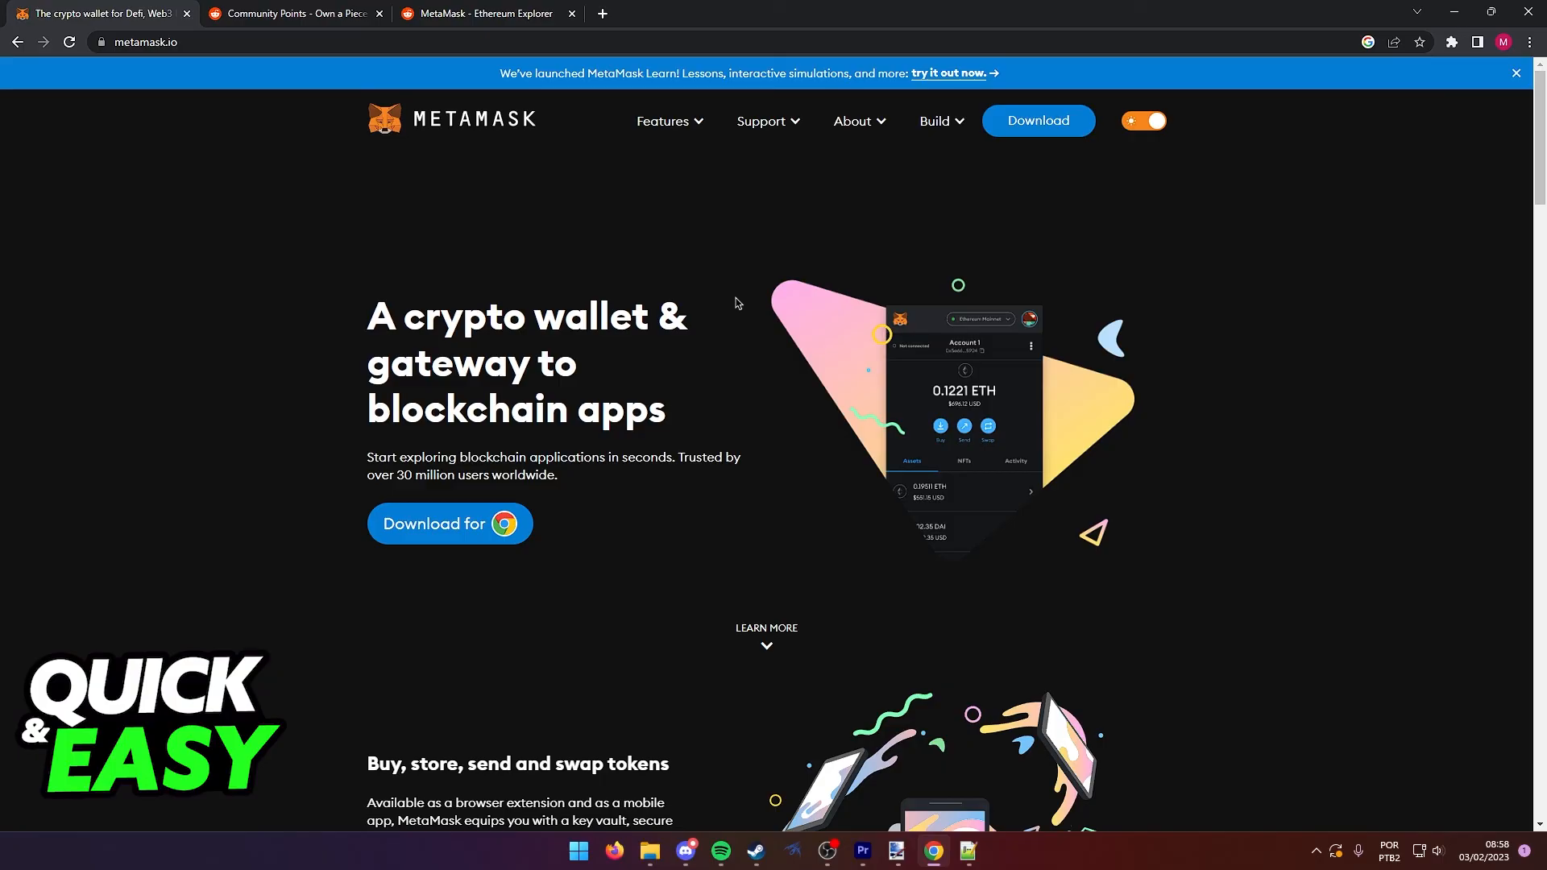
mouse_move(535, 177)
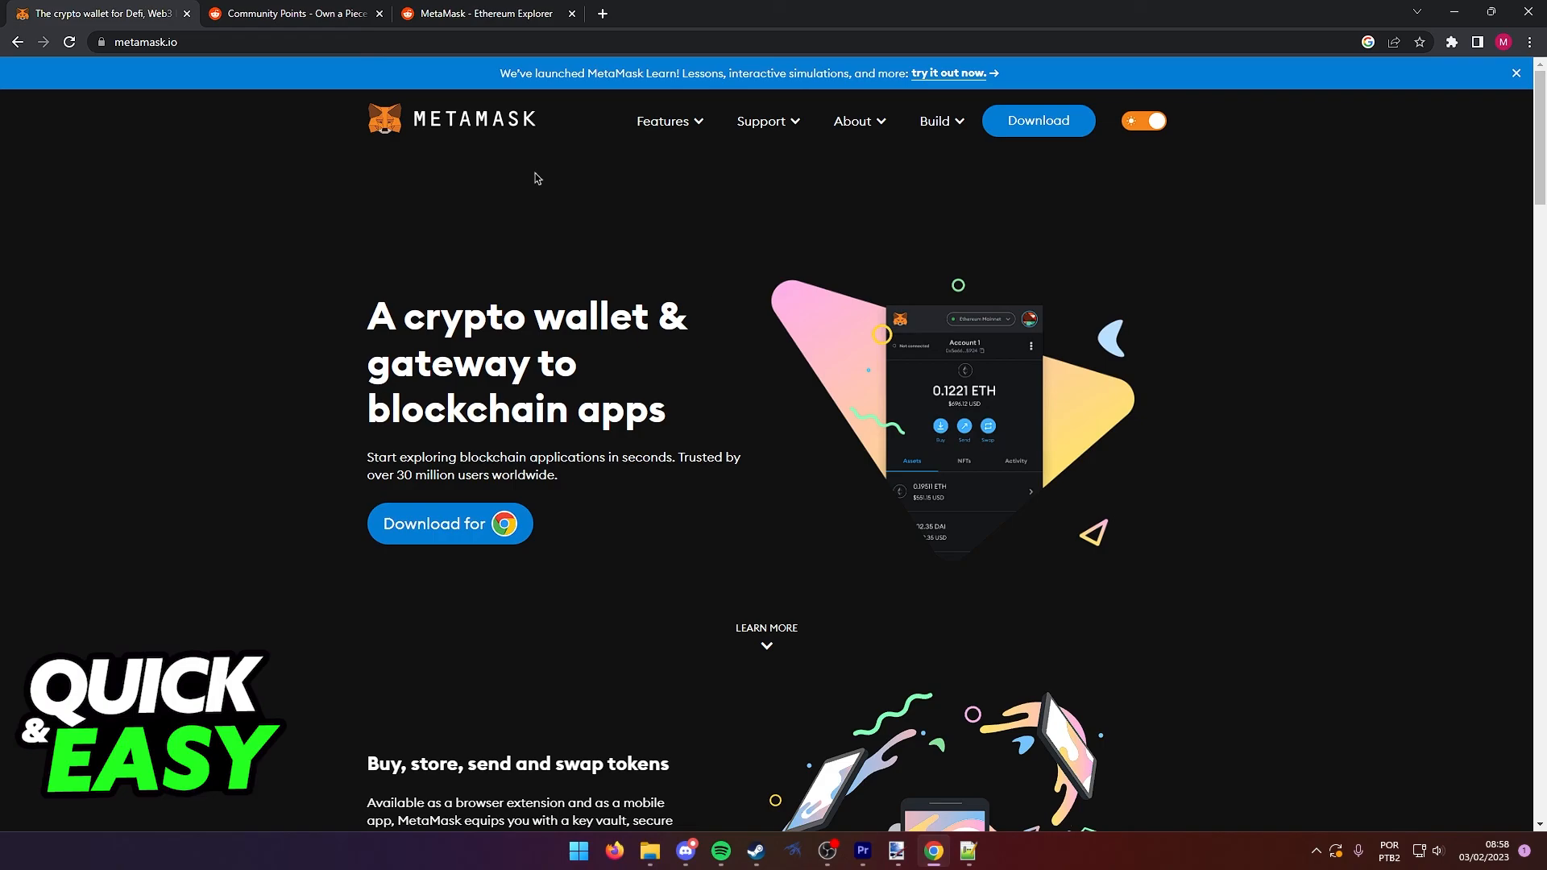
Step: Return to the Reddit Vault page and settle on the Join waitlist card
click(293, 13)
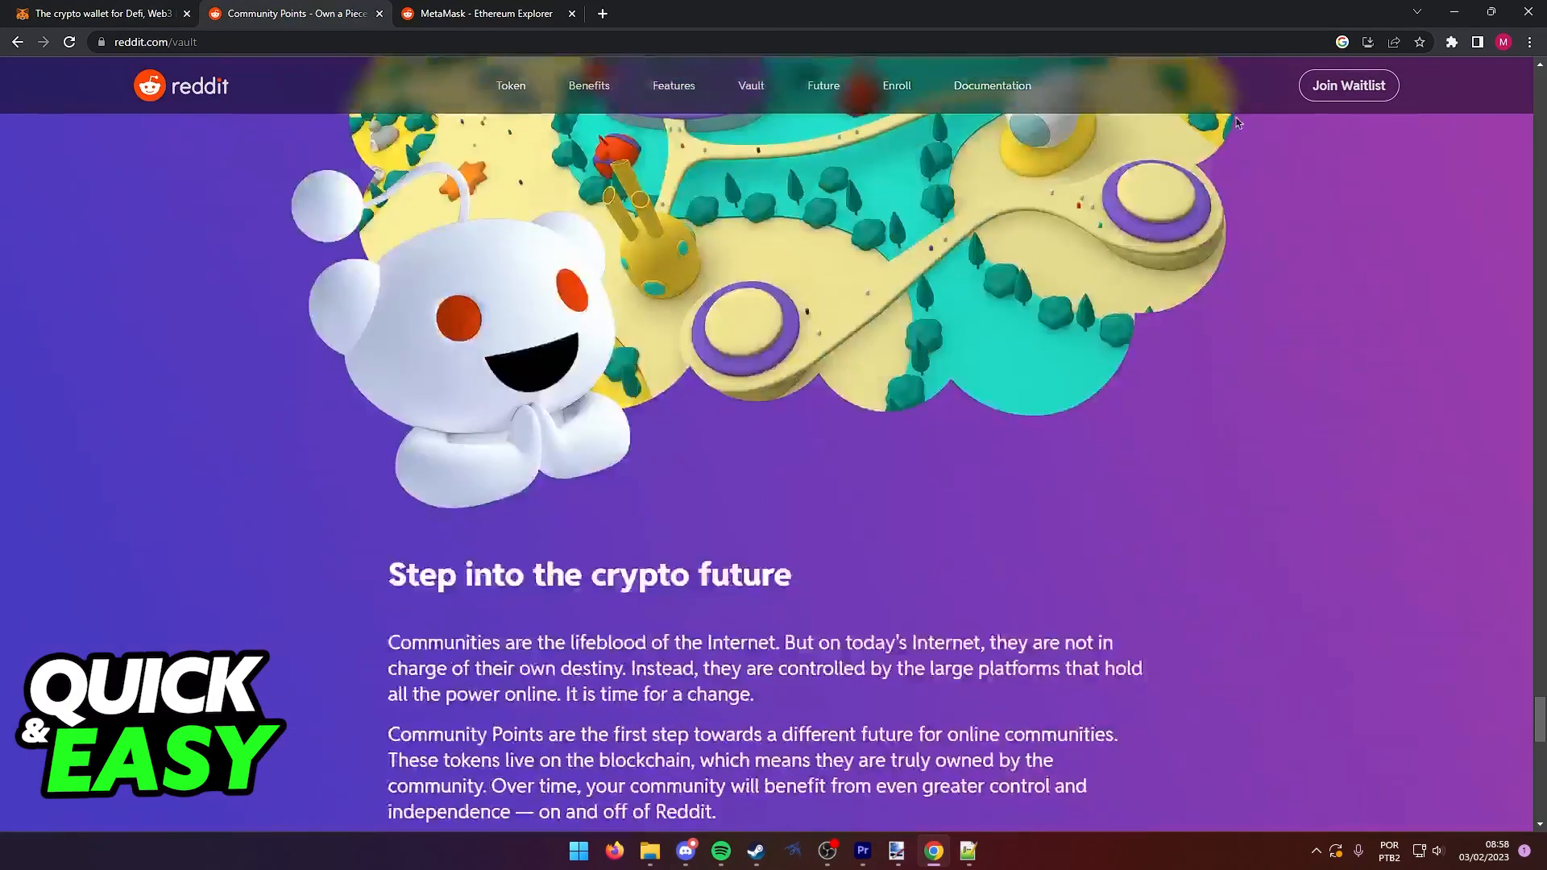
scroll(down, 3)
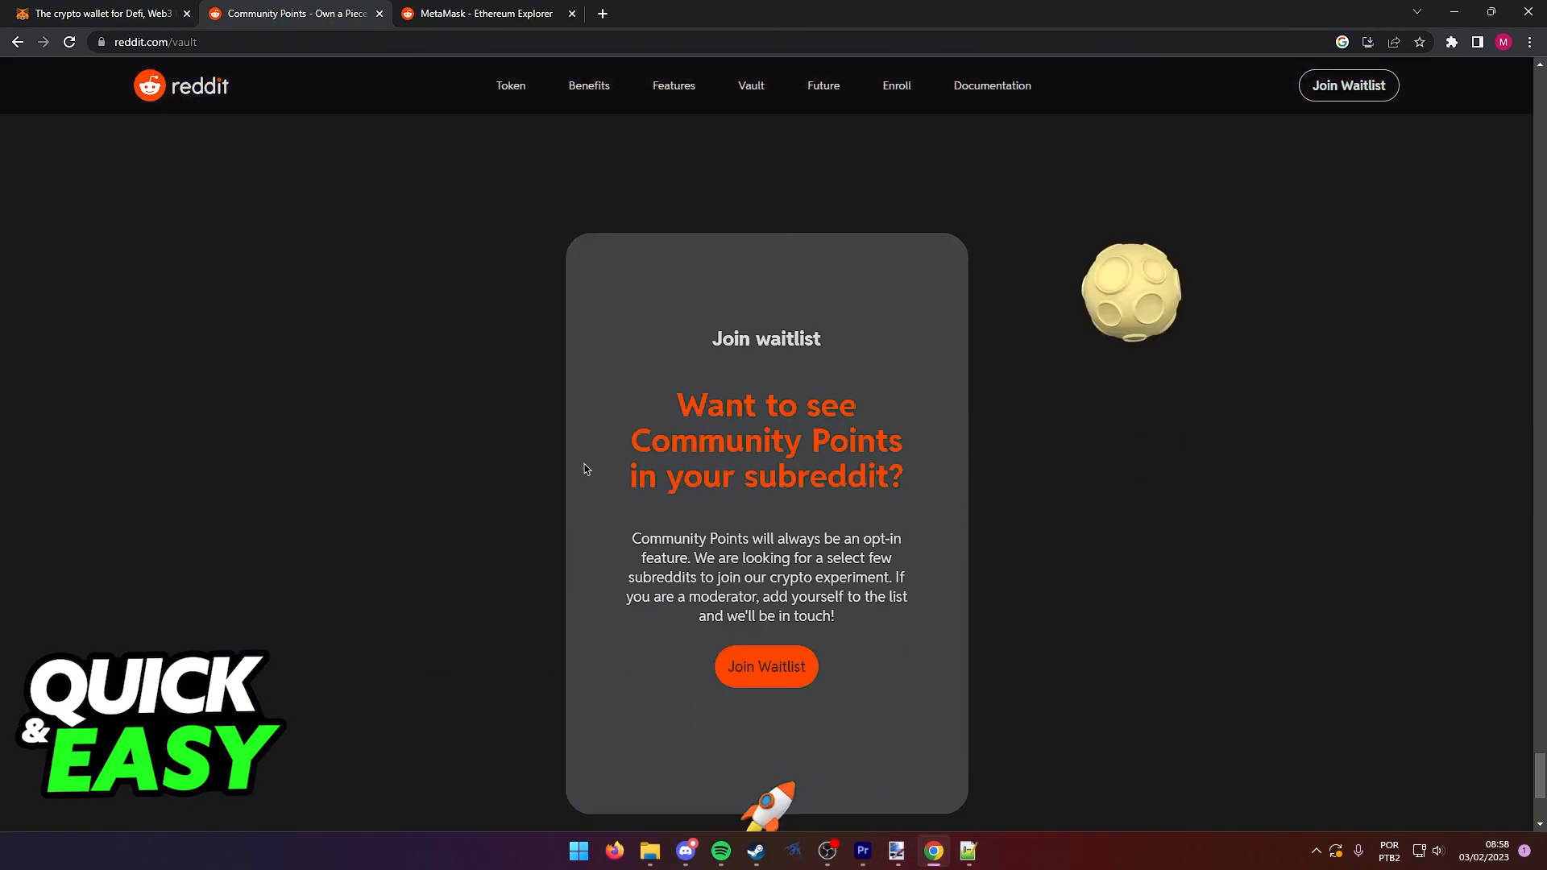
scroll(up, 3)
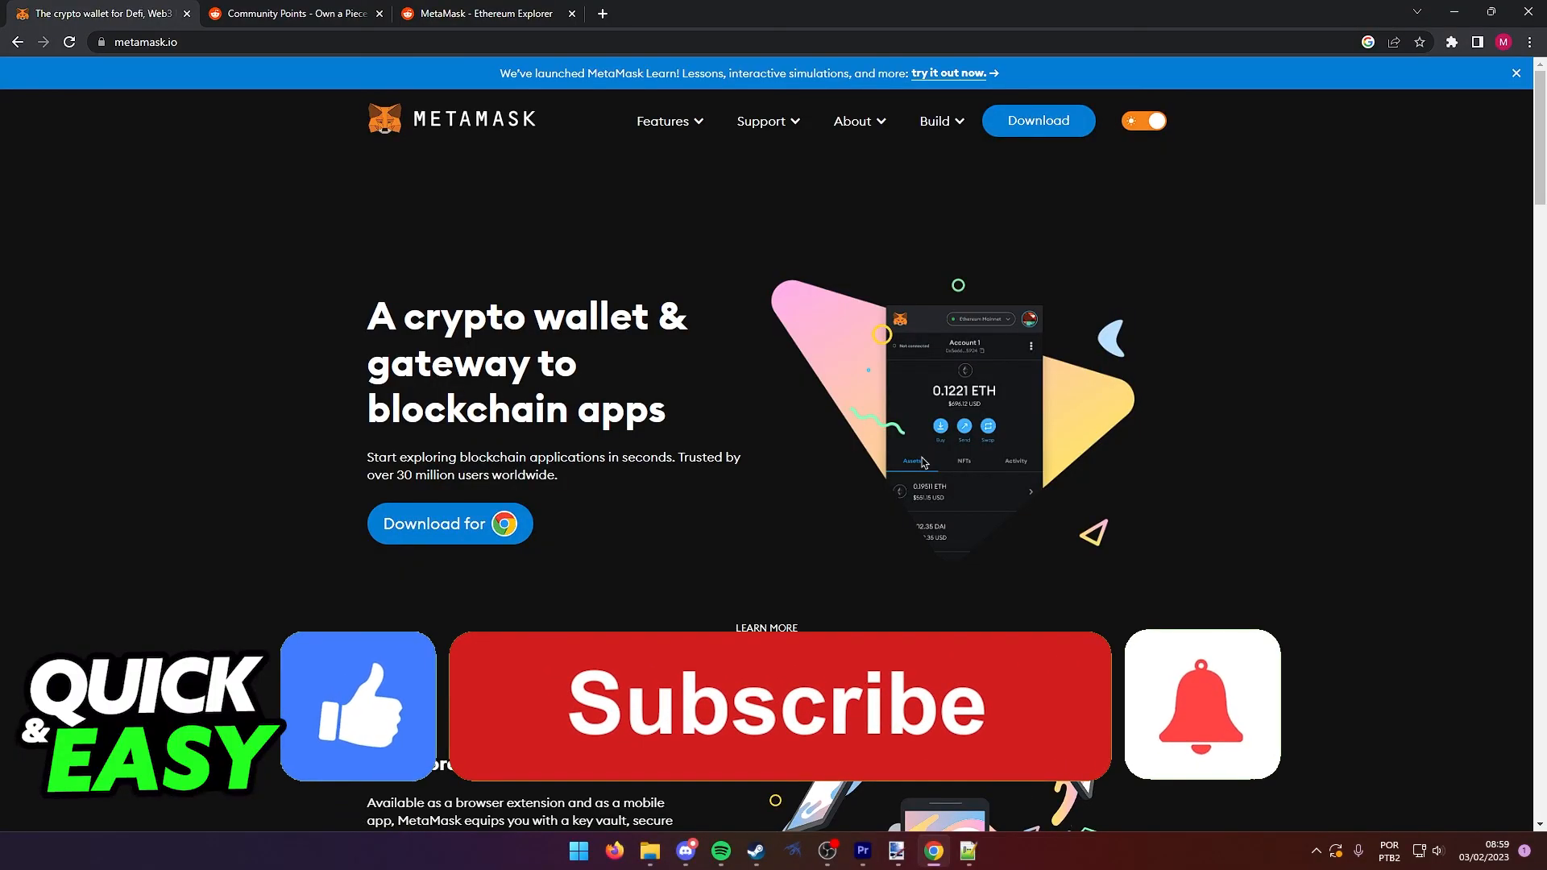
Step: Bring the metamask.io crypto wallet homepage back on screen
click(778, 704)
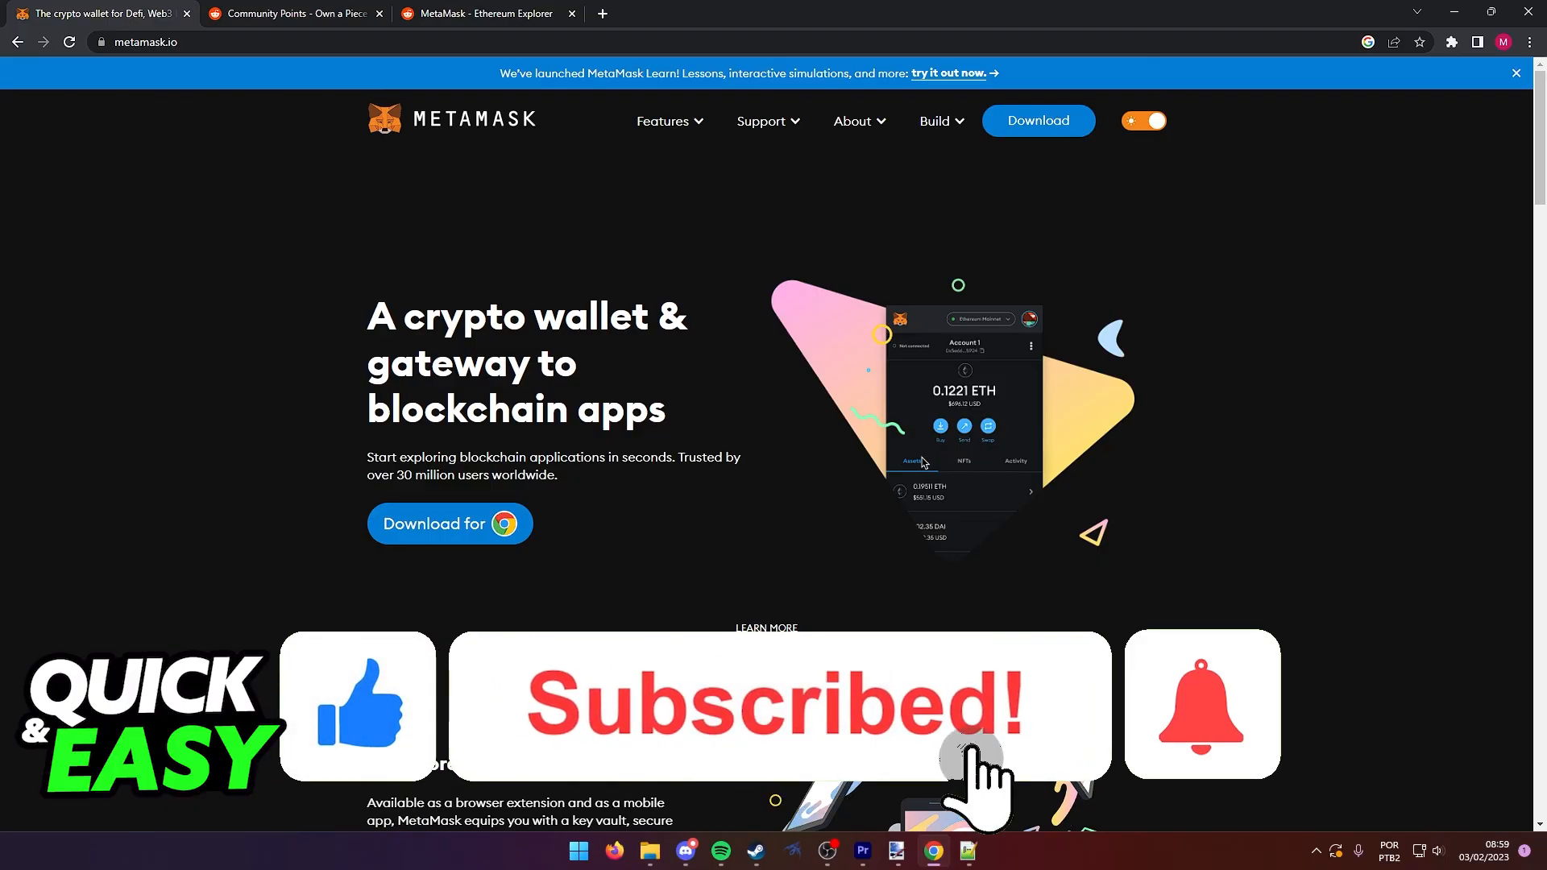